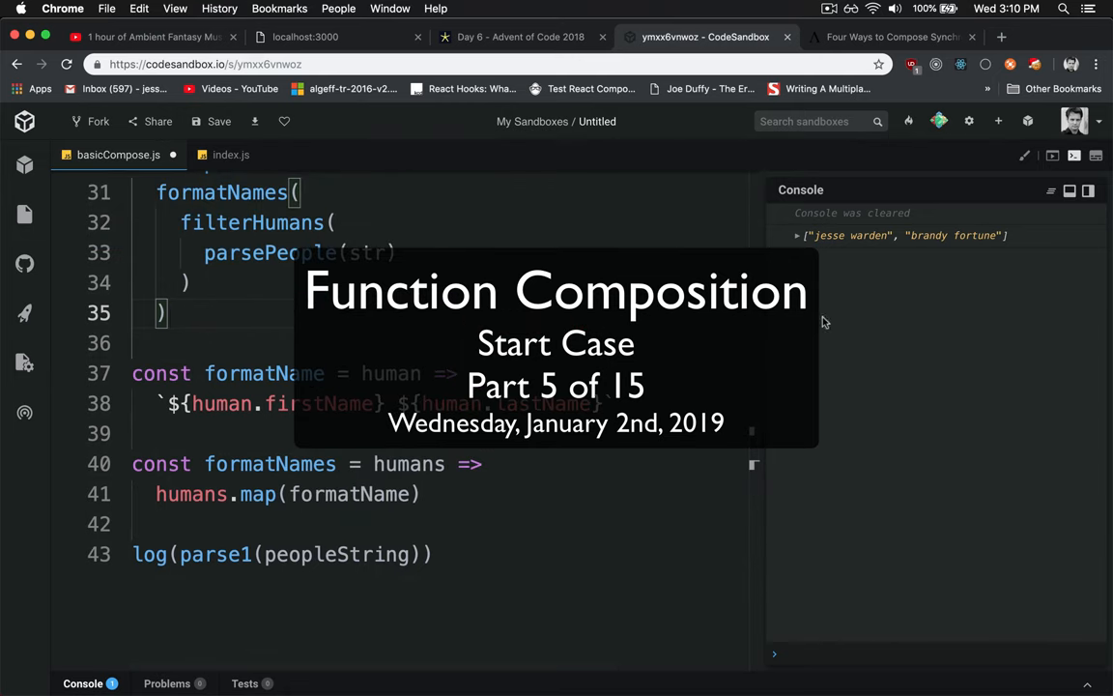
mouse_move(916, 282)
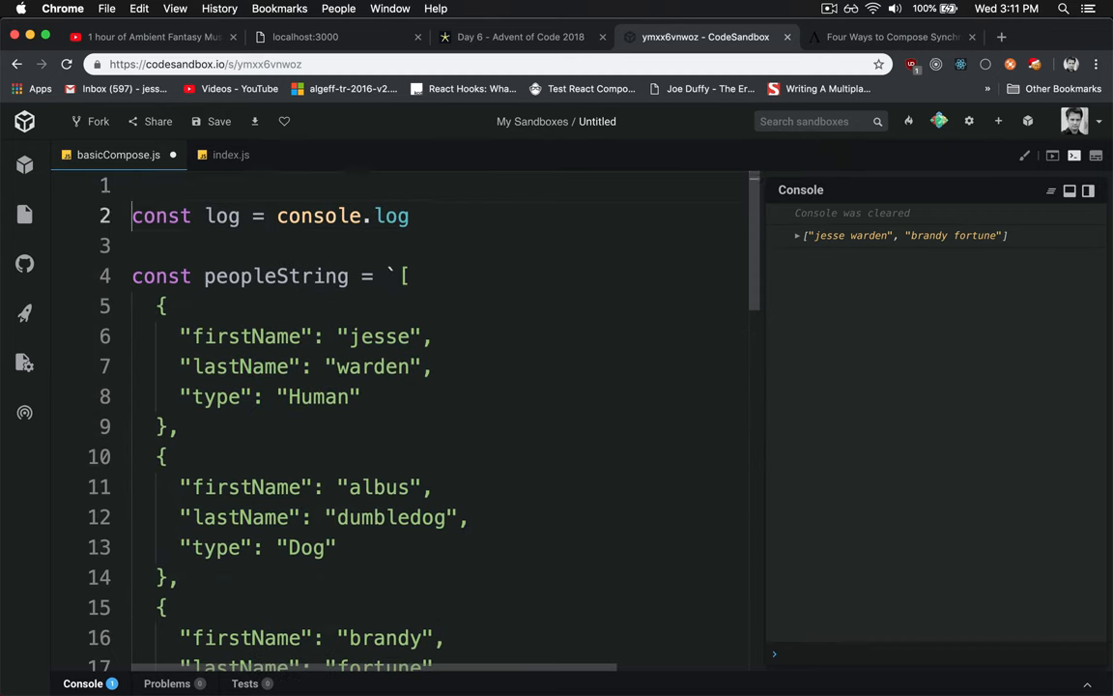
- Import startCase from 'lodash/fp/startCase' at the top of basicCompose.js
type("import start")
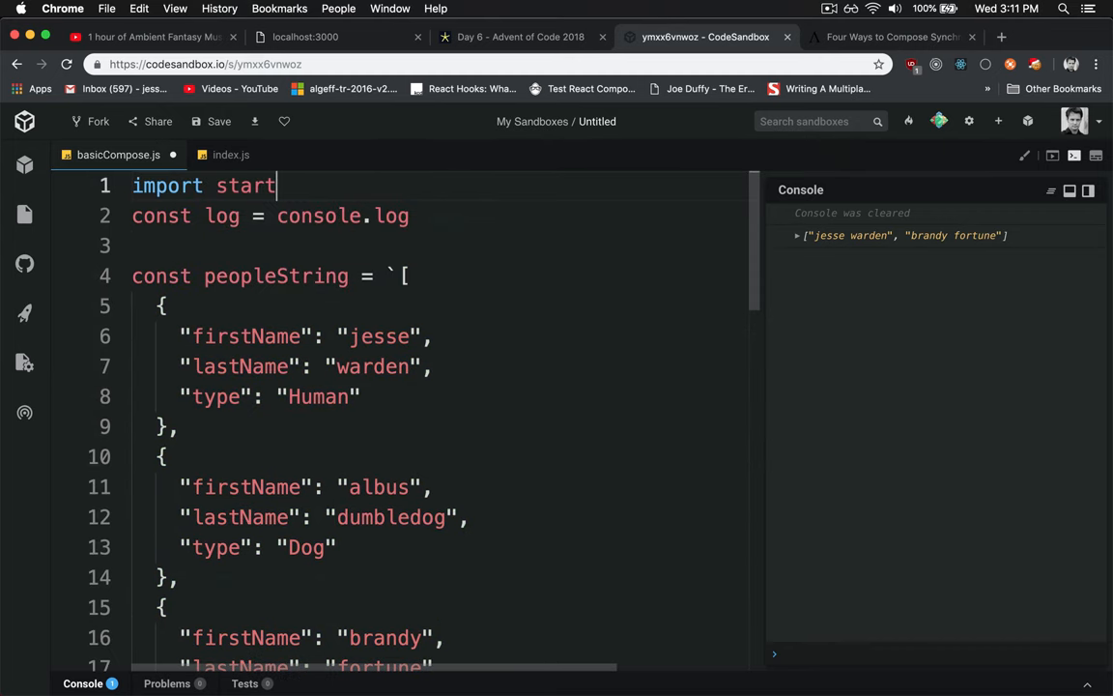
type("Case from")
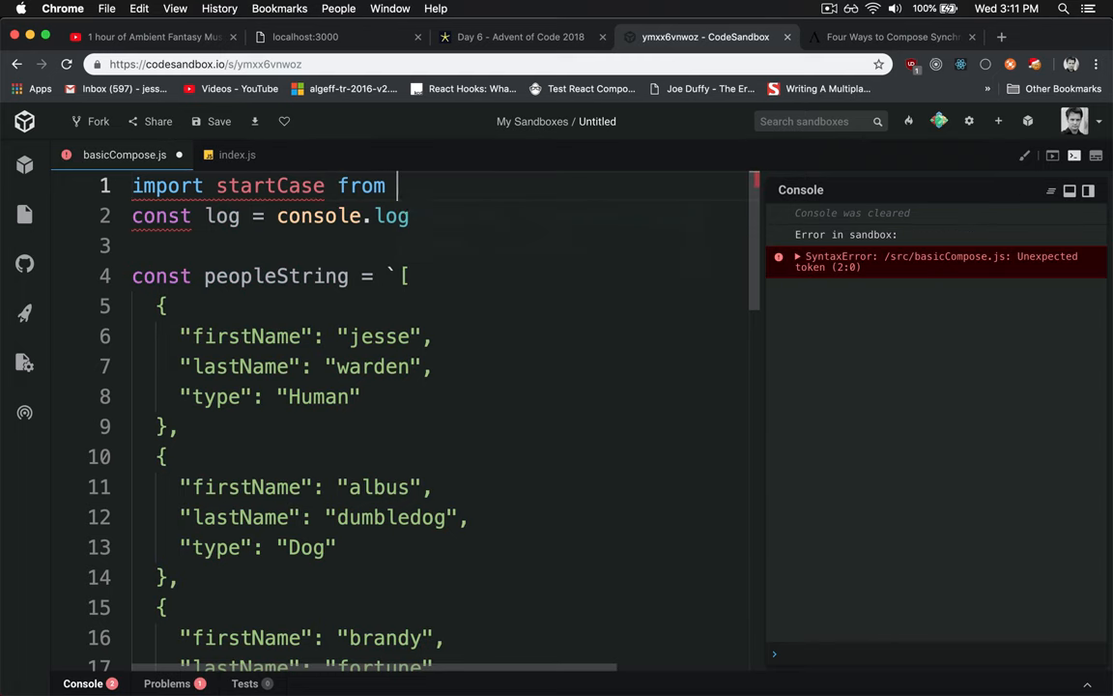
type("'lodash/fp/")
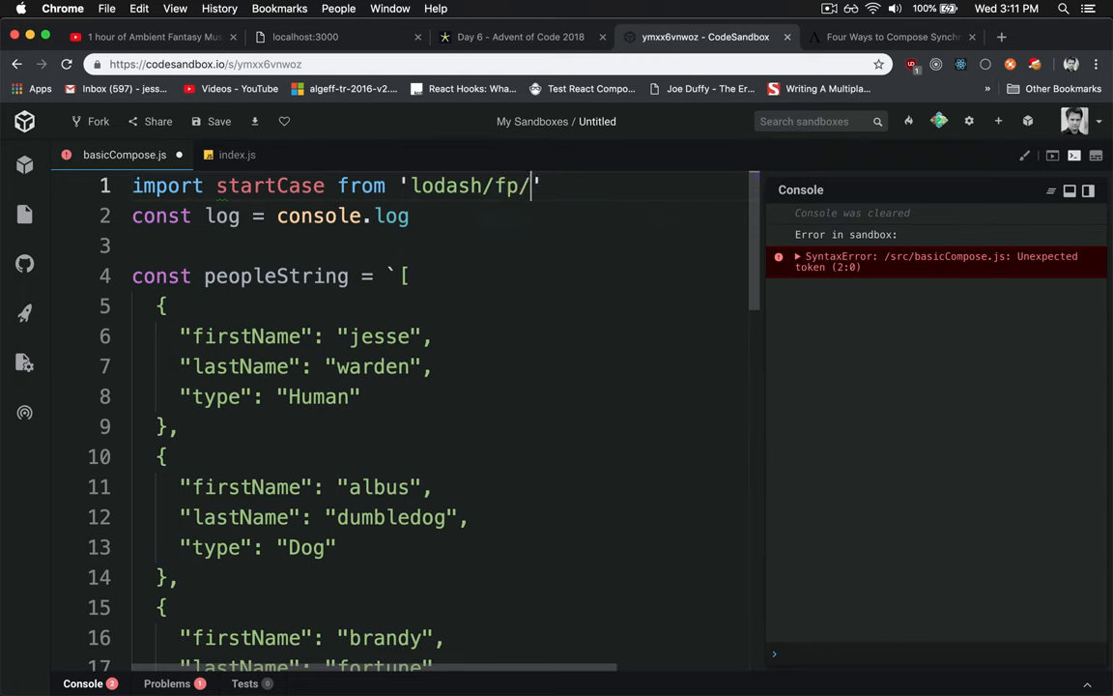
type("startCase'")
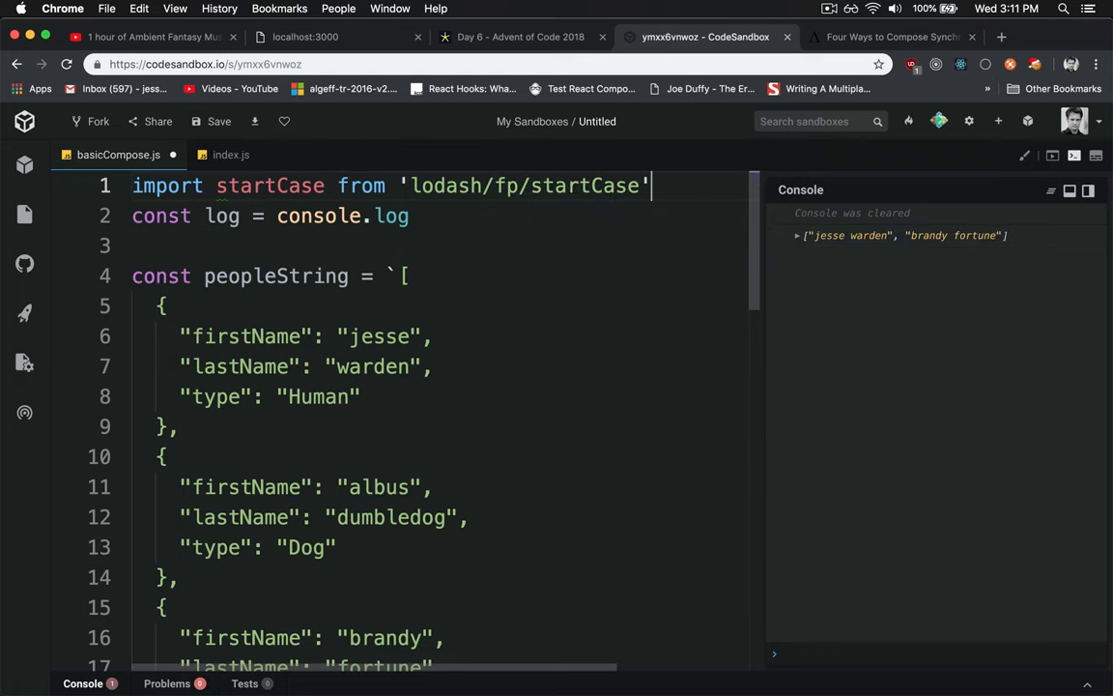
- Below parse1, write const startCaseNames = names => names.map() with an n callback
scroll("down", 3)
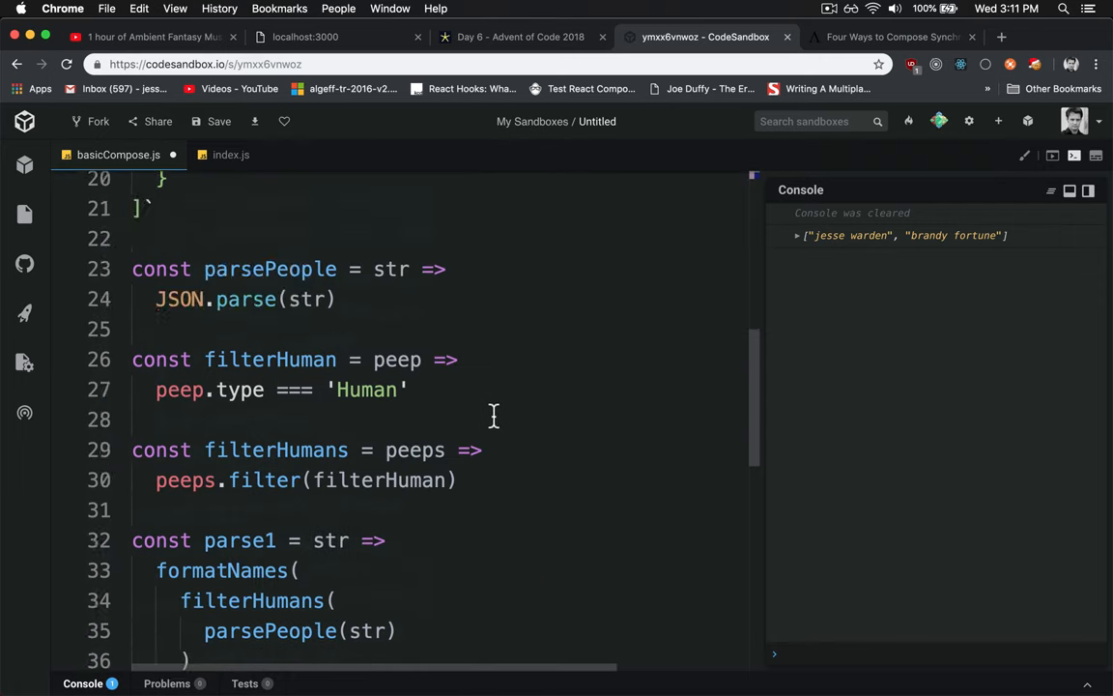
type("const startCaseNames = peeps =")
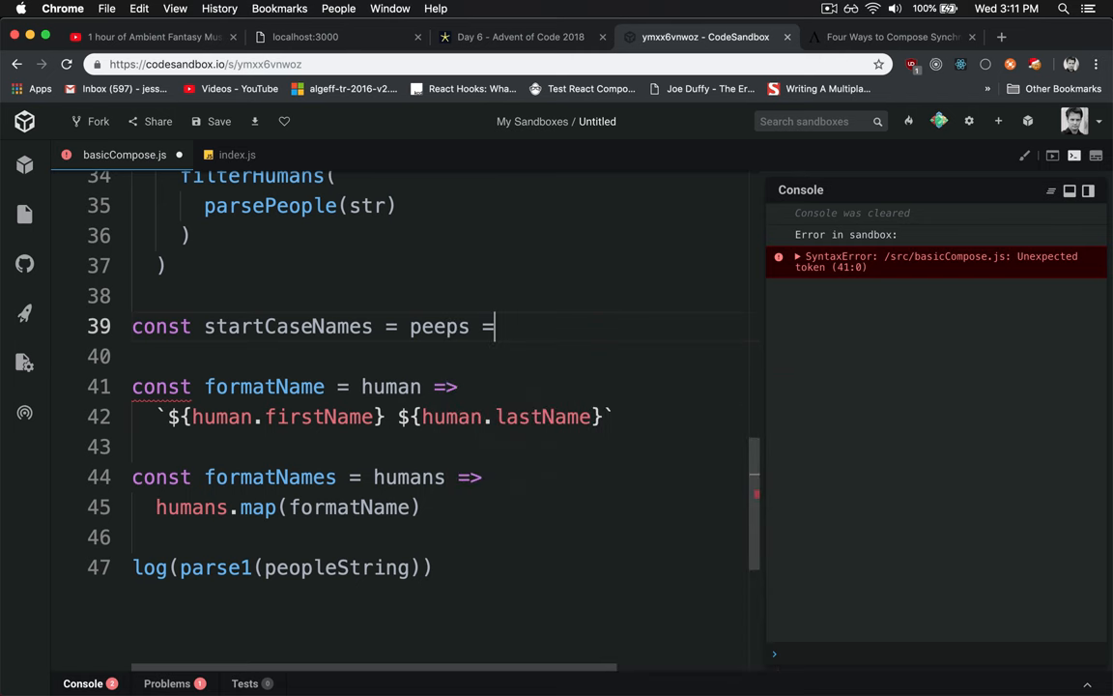
type("huma")
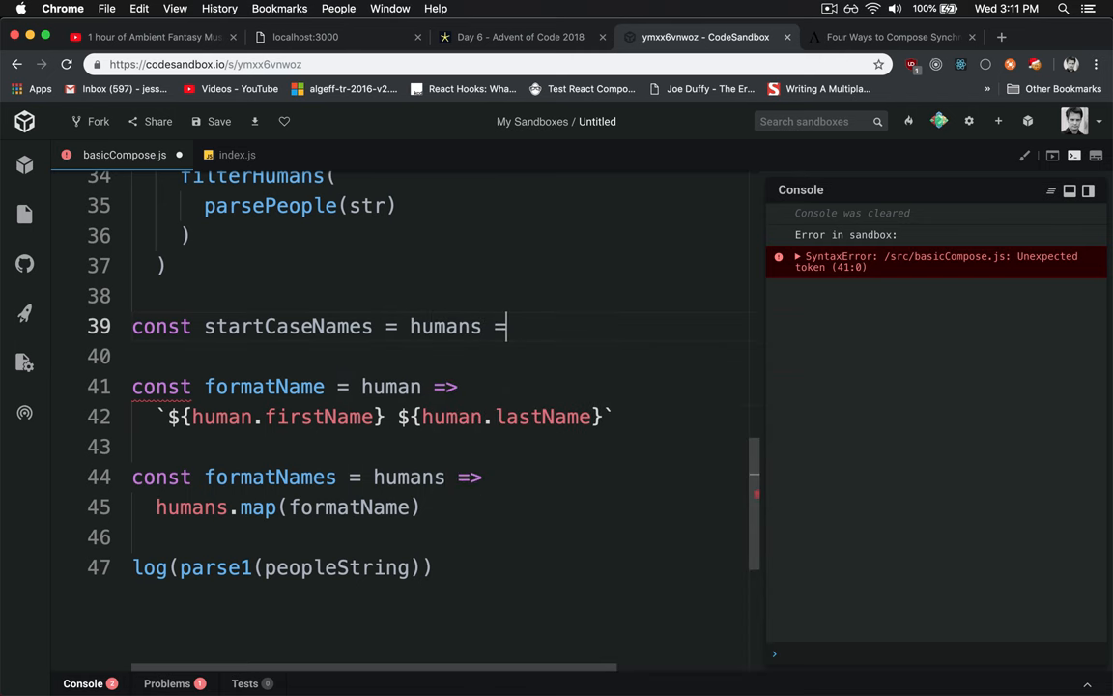
type("names")
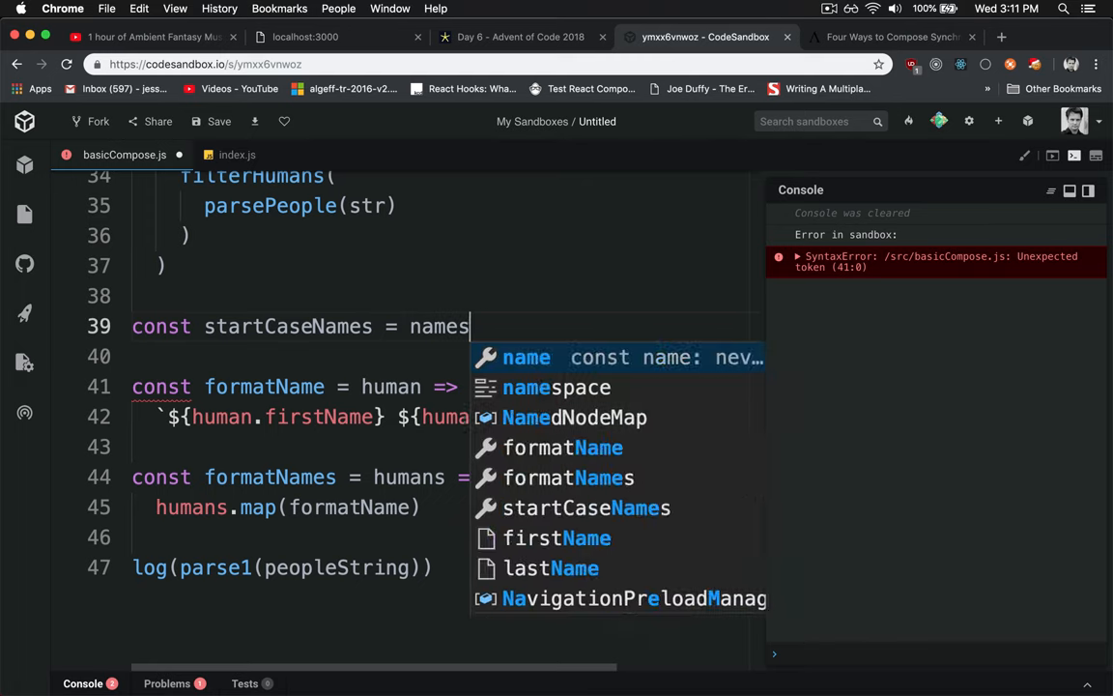
type("=>")
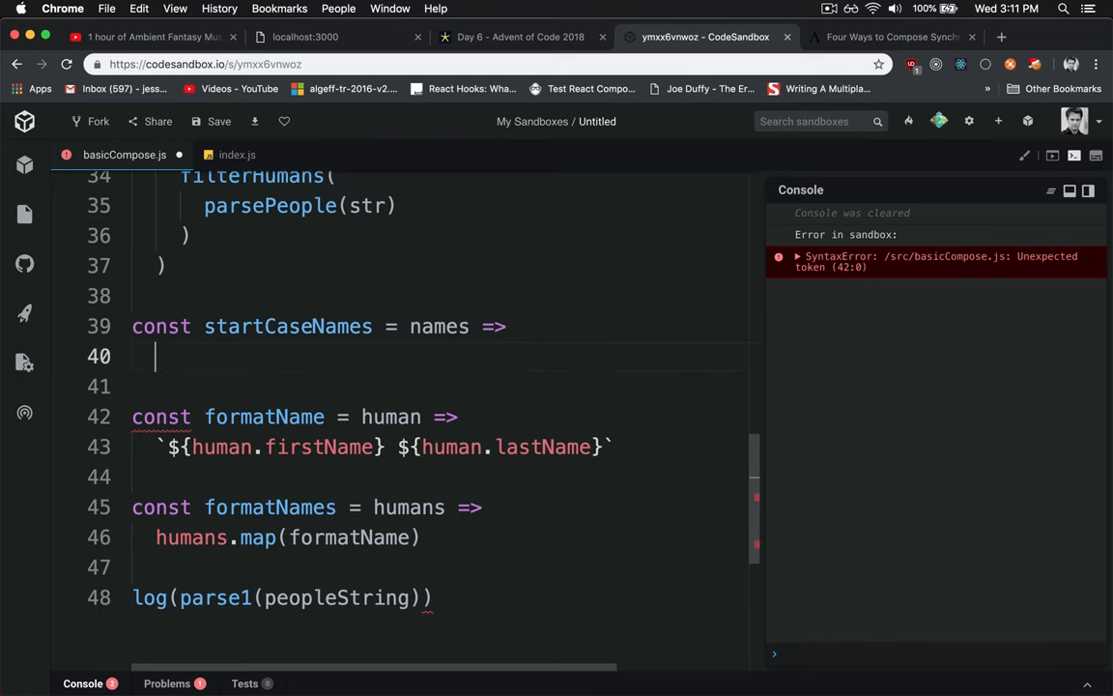
type("names.map")
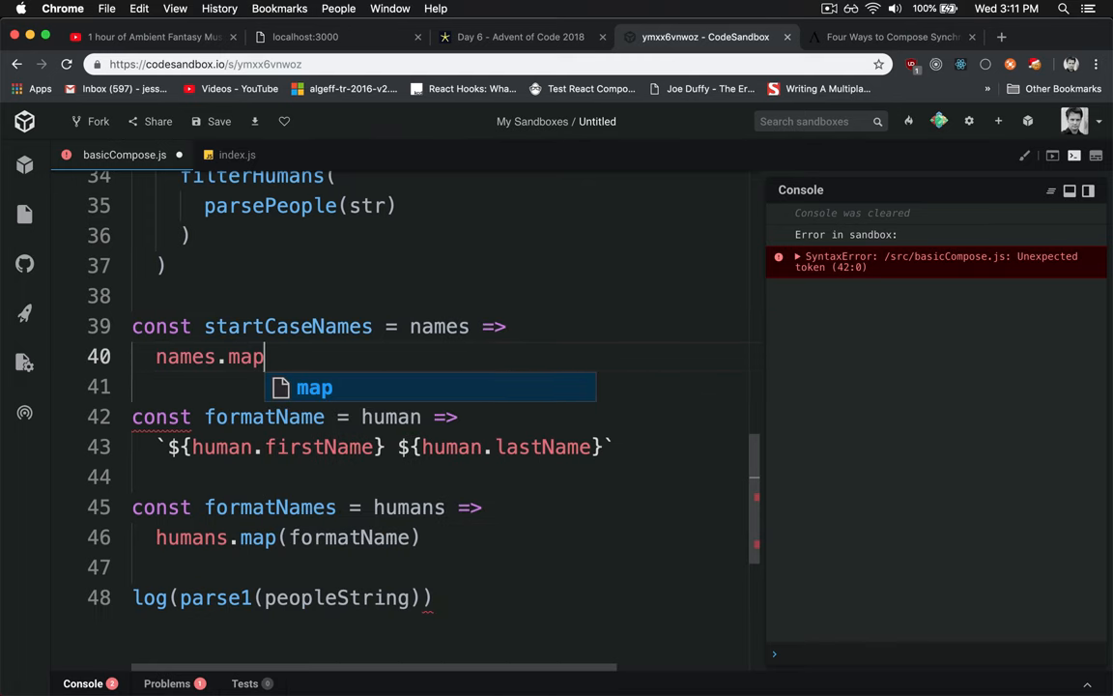
type("(name => startCase(s")
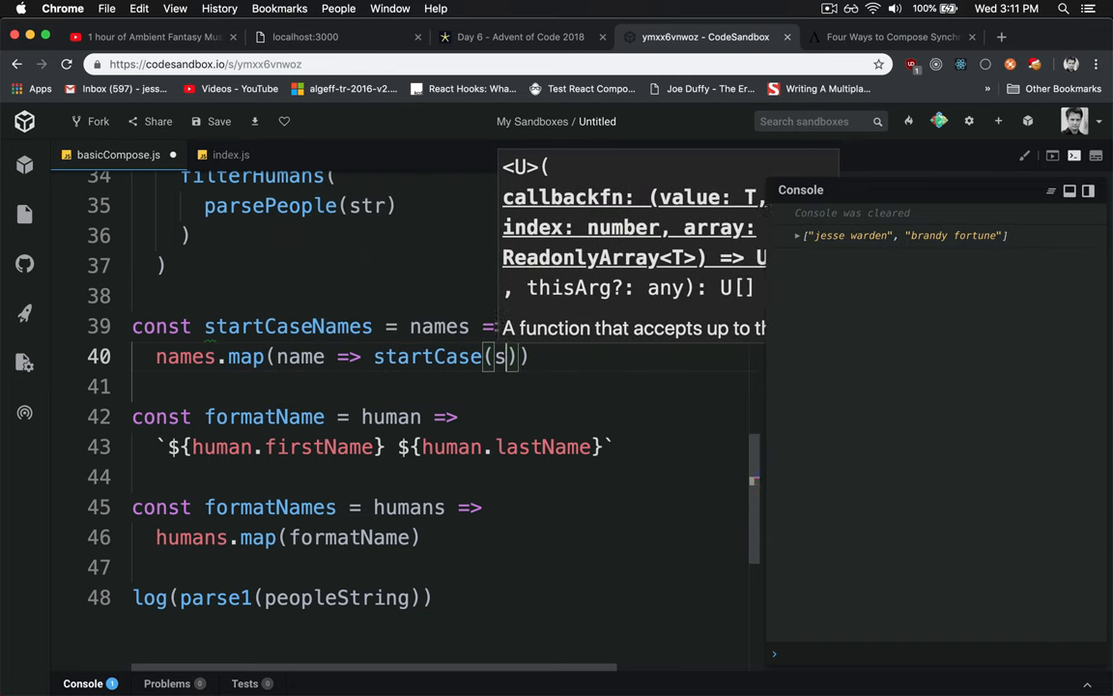
type("nt")
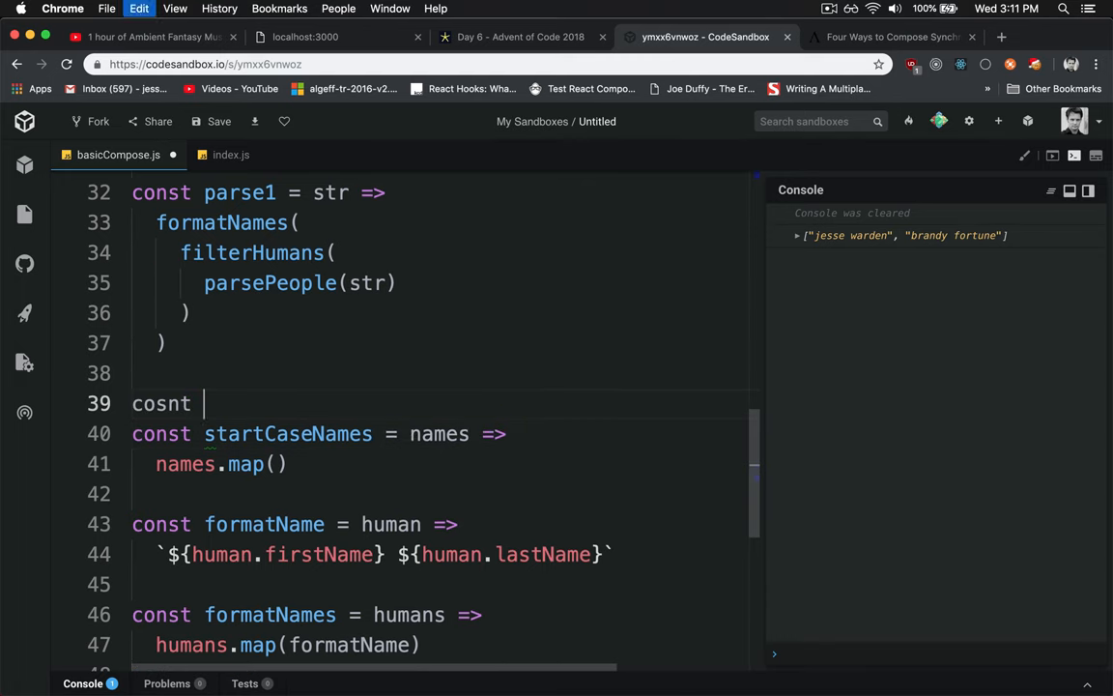
- Write const startCaseName = name => startCase(name) and select the misspelled keyword to fix it
type("startCaseName =")
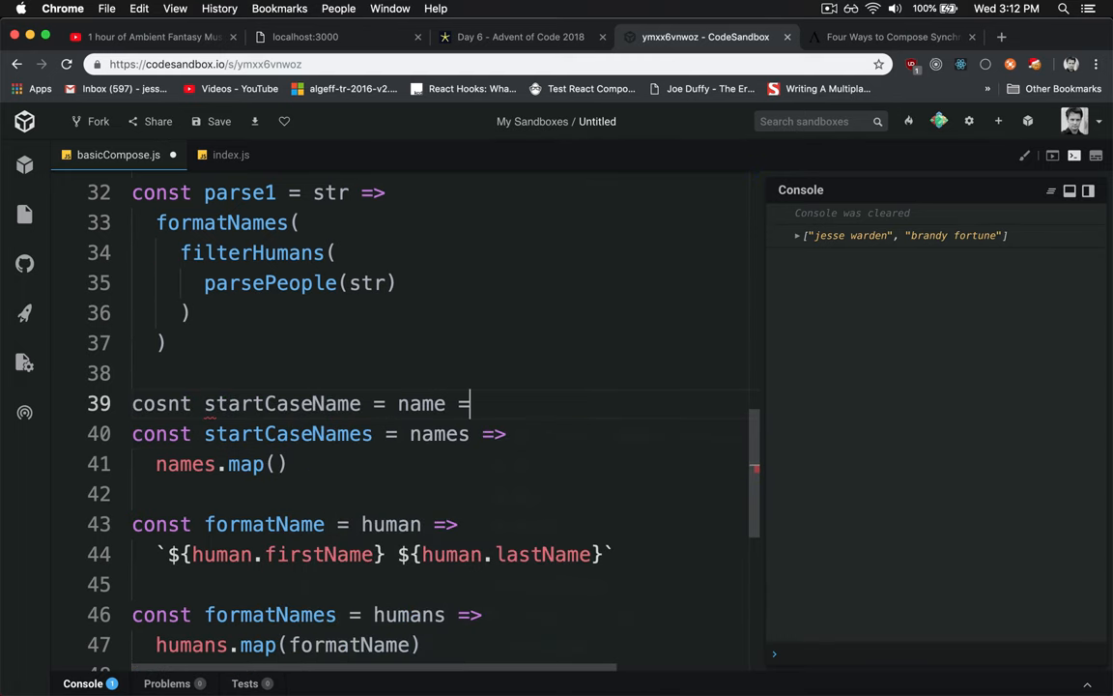
type("name => startCase(name)")
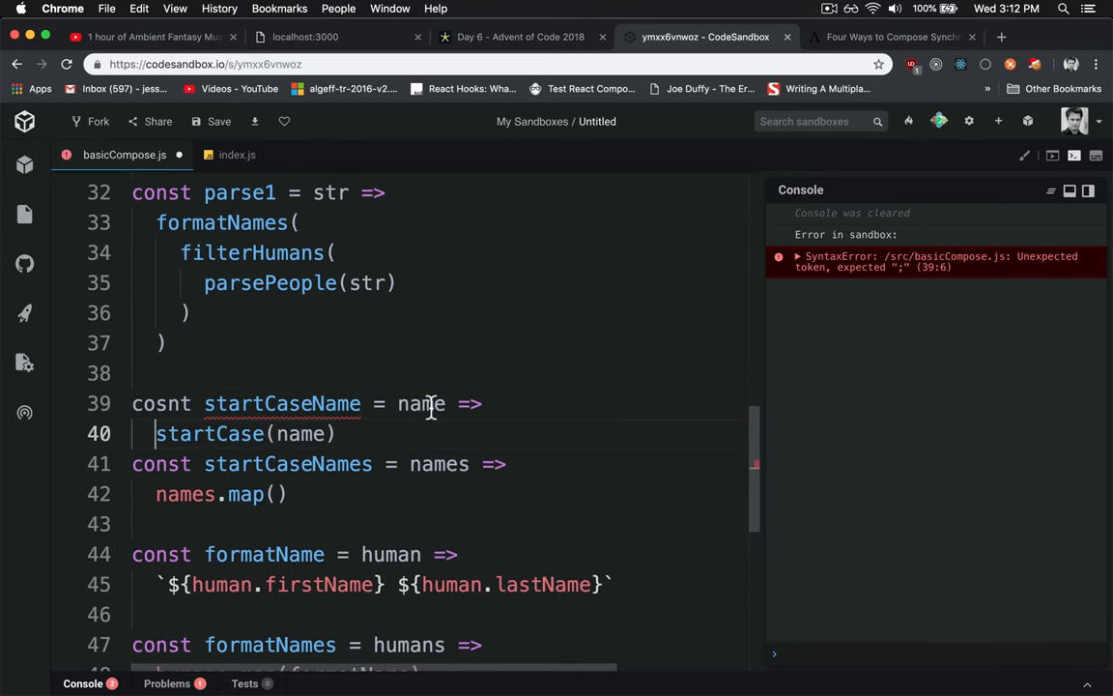
key("Enter")
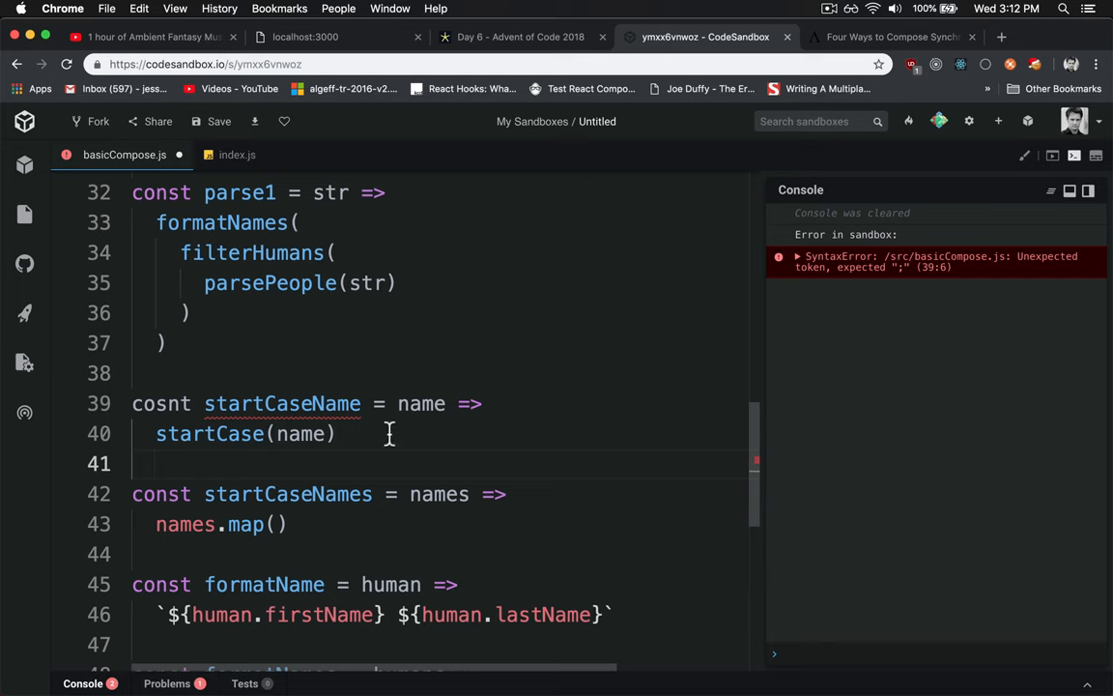
double_click(287, 494)
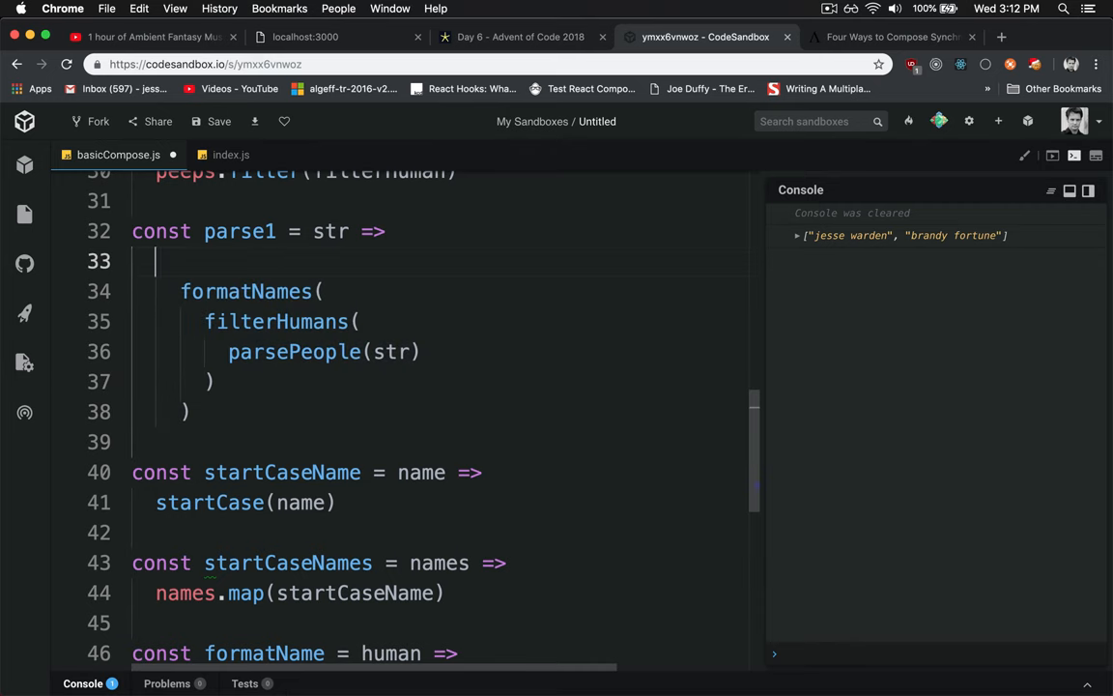
- Wrap formatNames(...) inside parse1 with startCaseNames( ) and close the parenthesis
type("startCaseNames()")
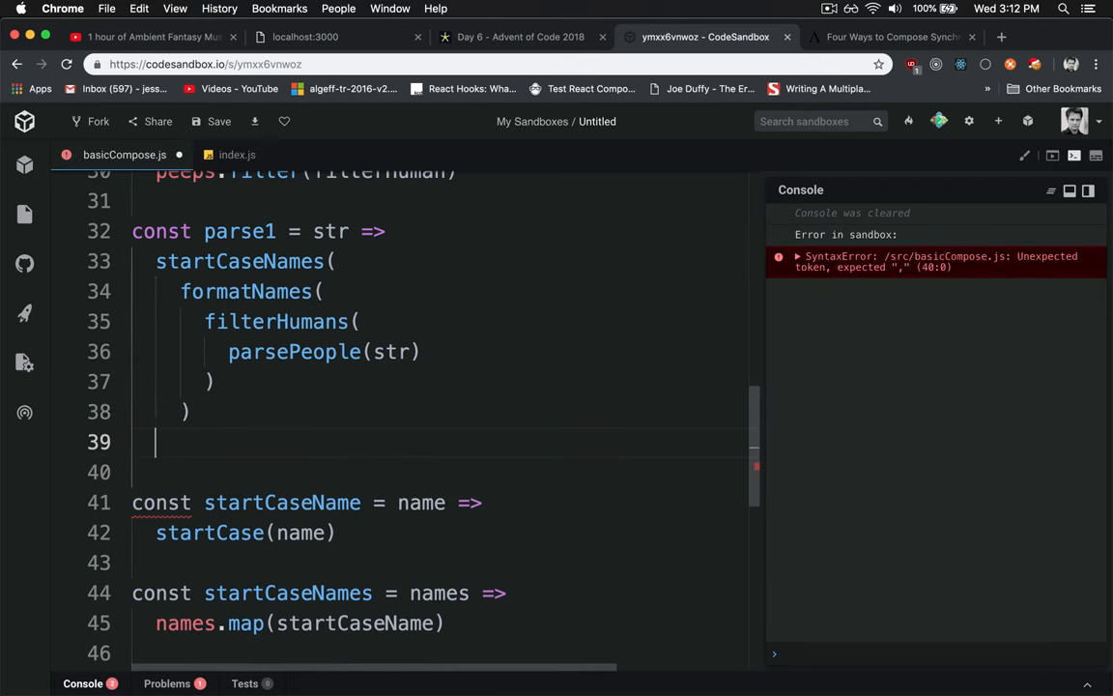
type(")")
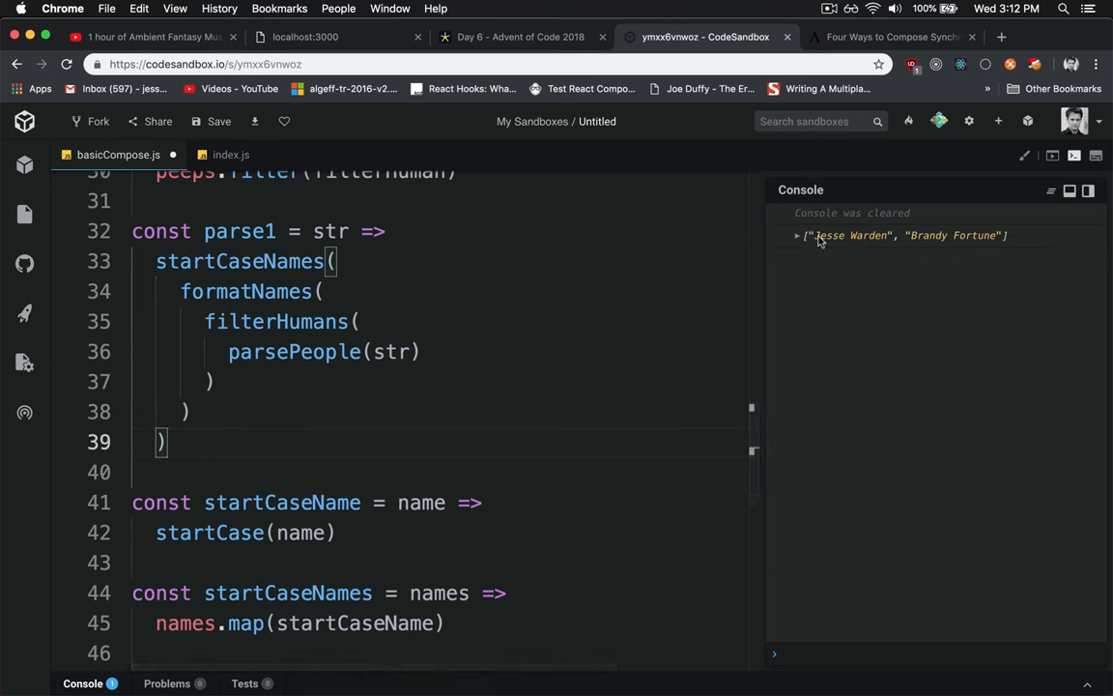
mouse_move(855, 239)
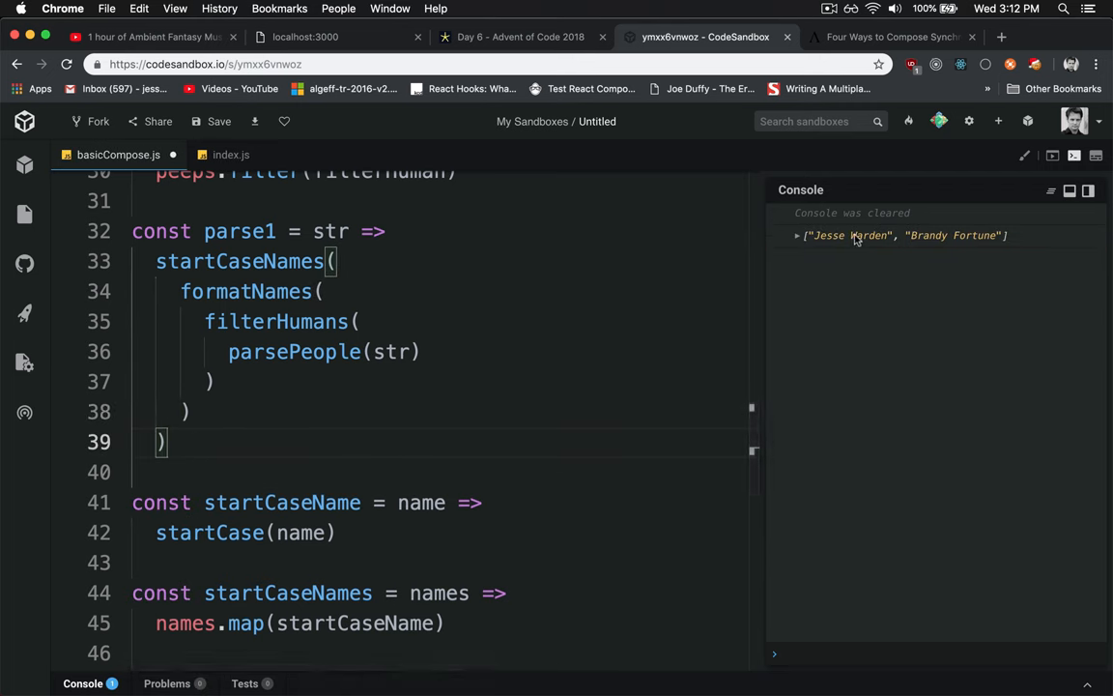